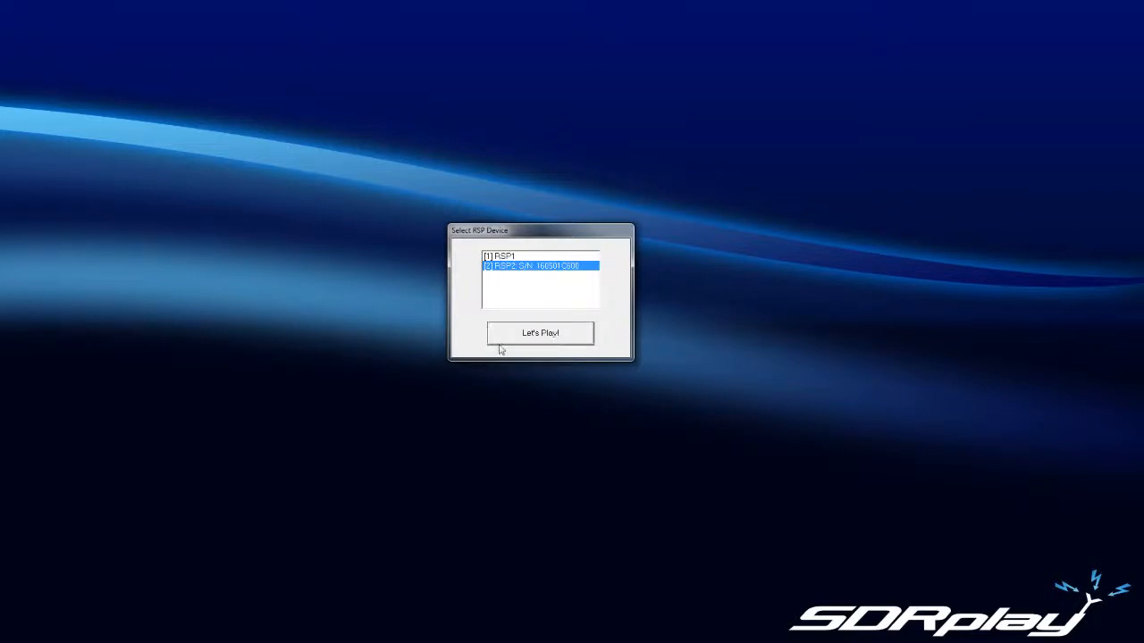
Start the radio via Let's Play! with the selected RSP device
left_click(539, 332)
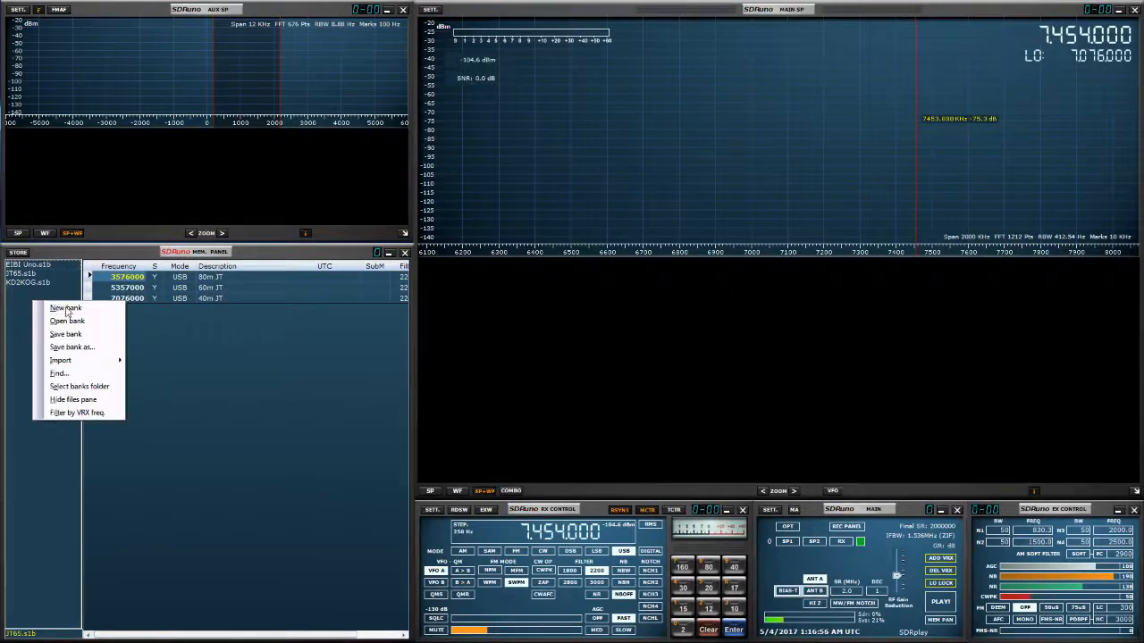
Begin a new empty memory bank and tune the VFO to 7.076 MHz
left_click(64, 307)
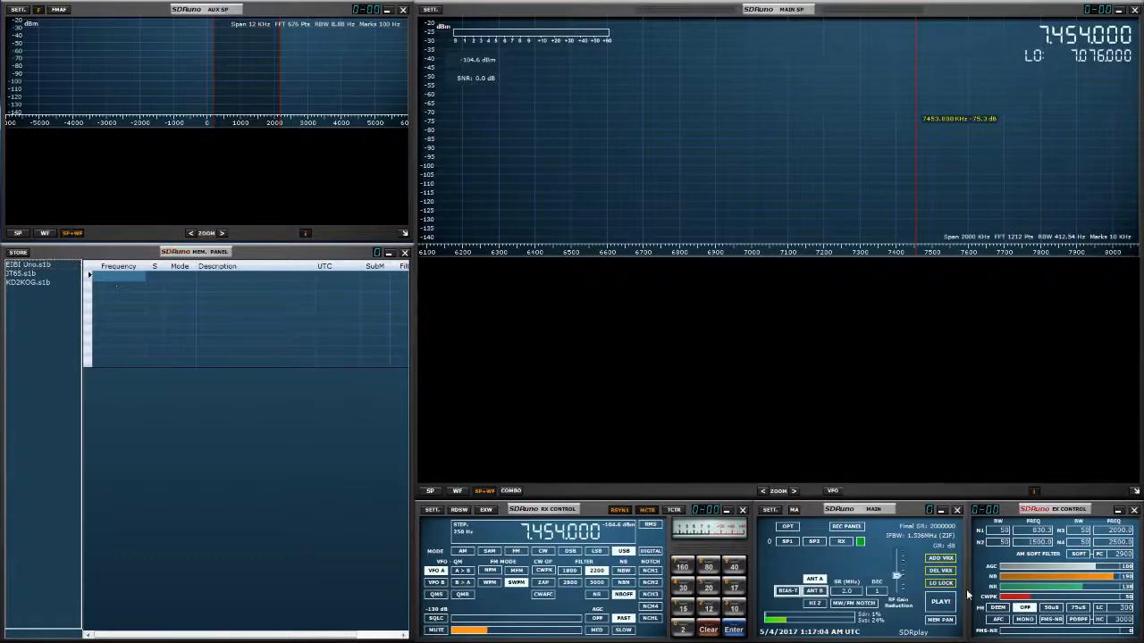
left_click(940, 601)
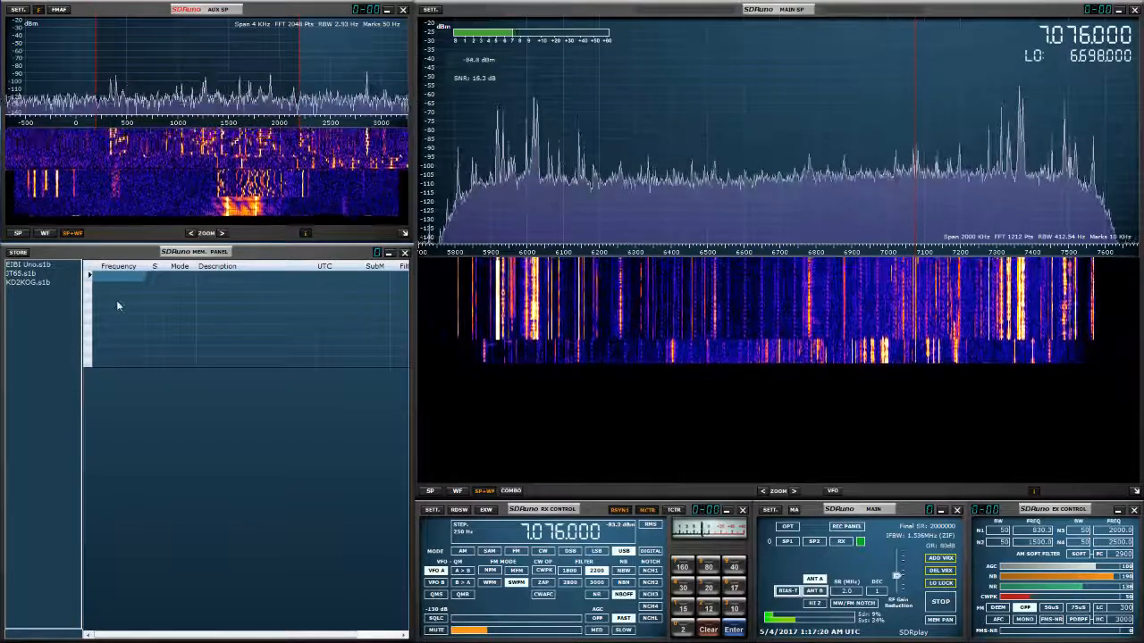
Store 7.076 MHz as a USB entry labelled 40m JT
left_click(18, 252)
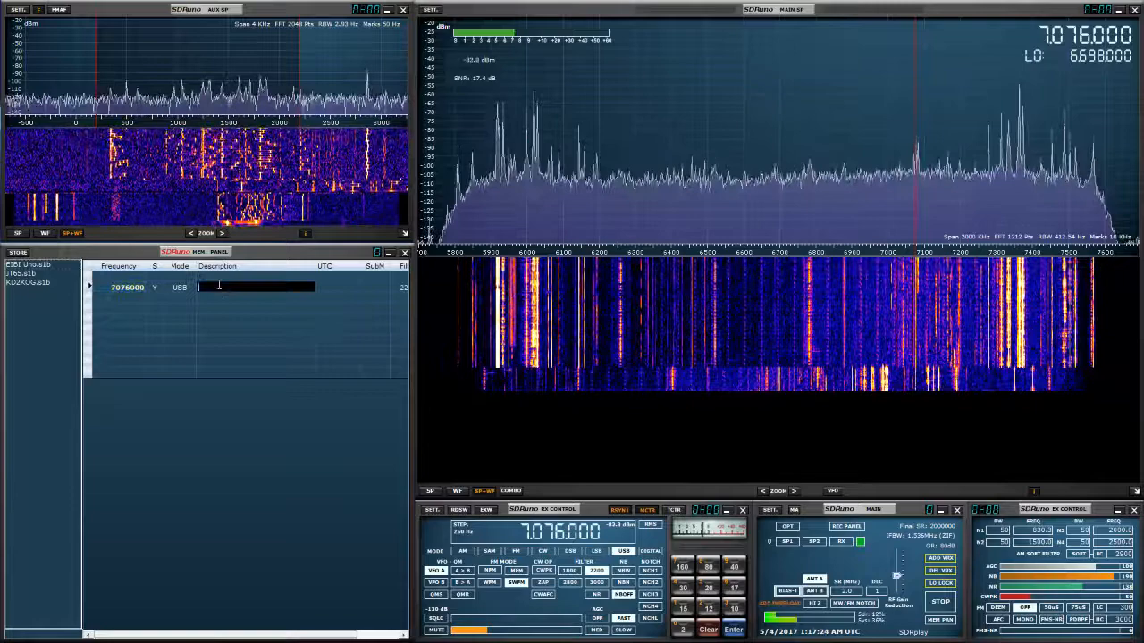
type("40")
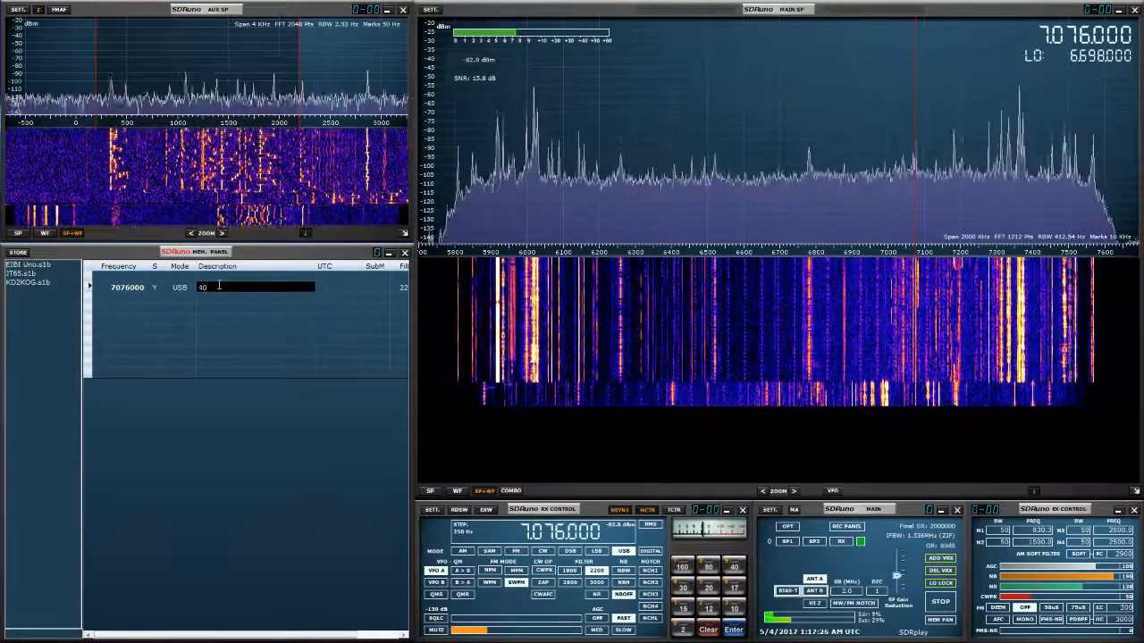
type("m JT")
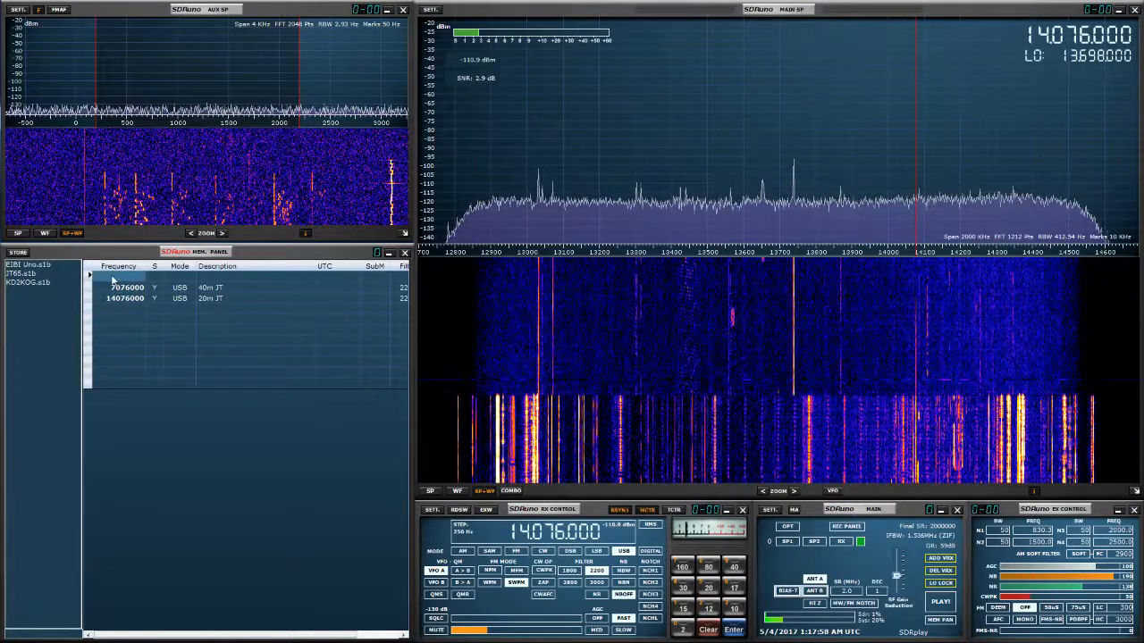
Select the 40m JT entry and choose Save bank as... for the JT bank
left_click(126, 275)
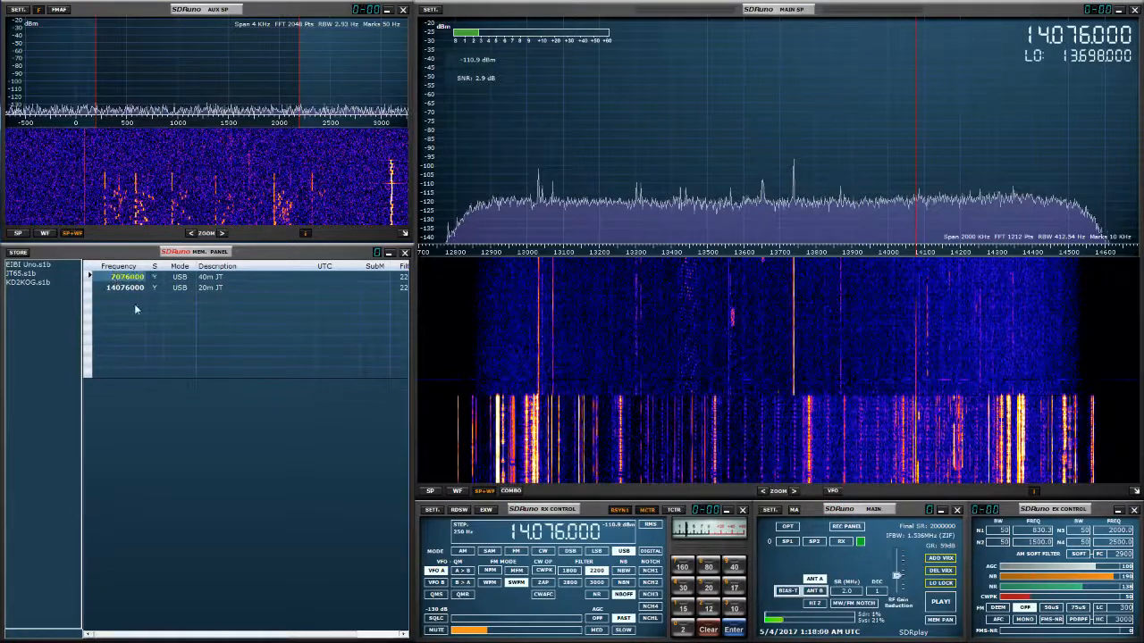
left_click(125, 287)
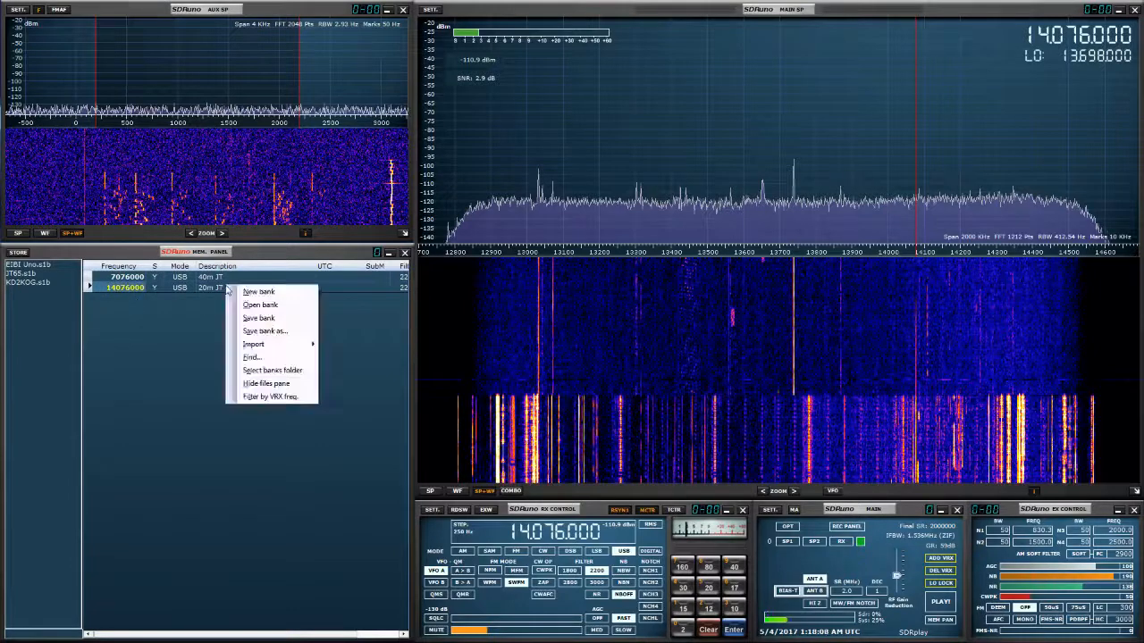
left_click(264, 331)
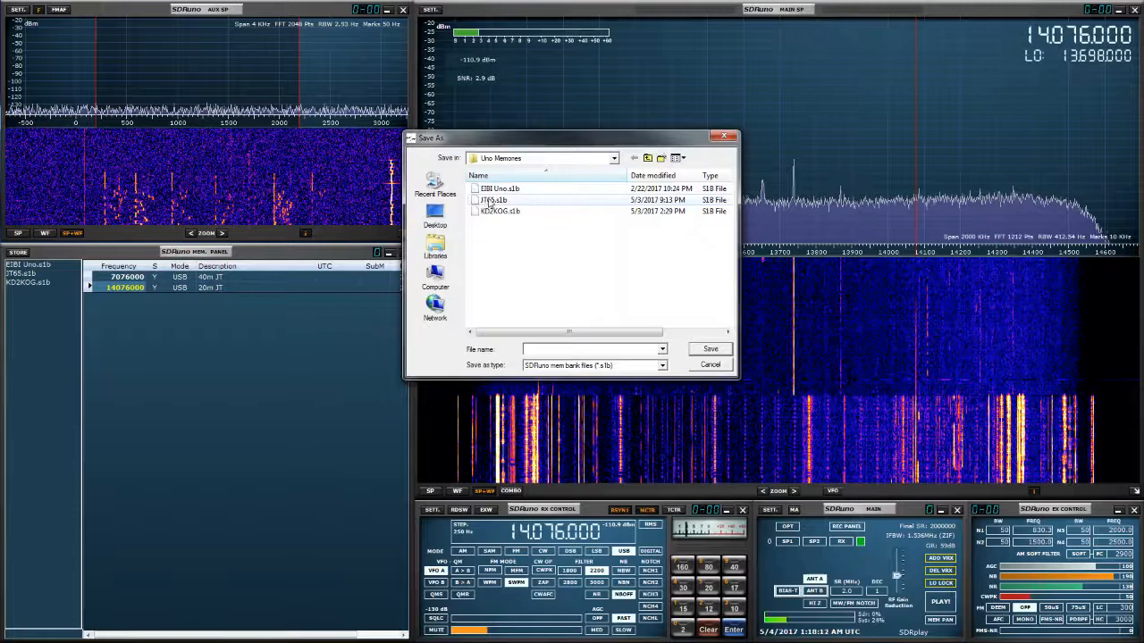
left_click(709, 349)
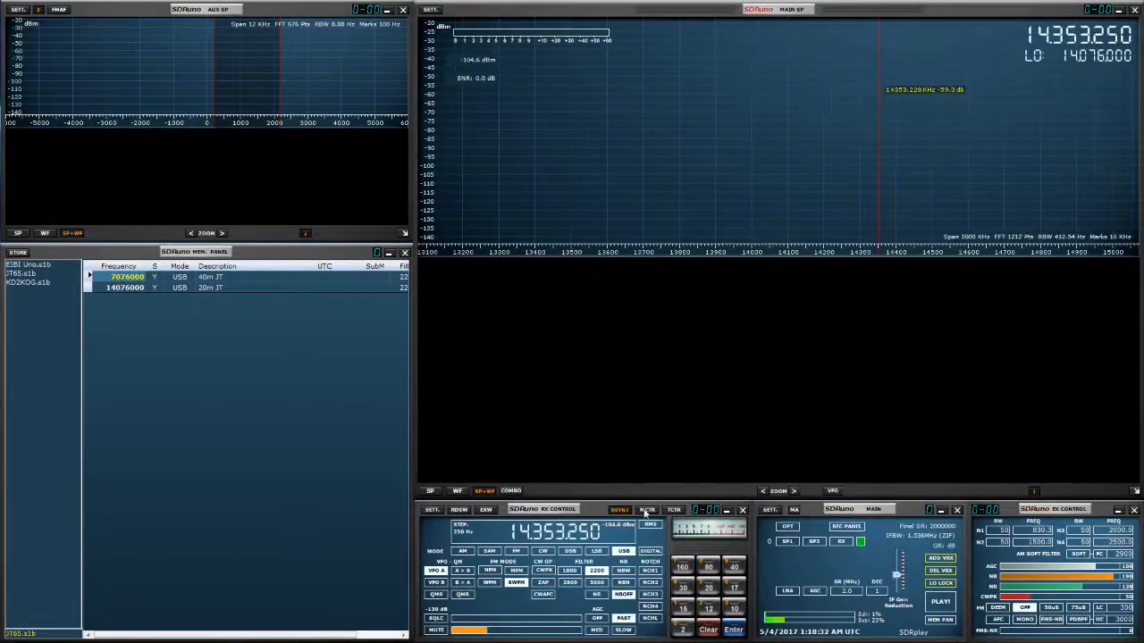
Recall the 7.076 MHz 40m JT entry from the memory list
left_click(940, 601)
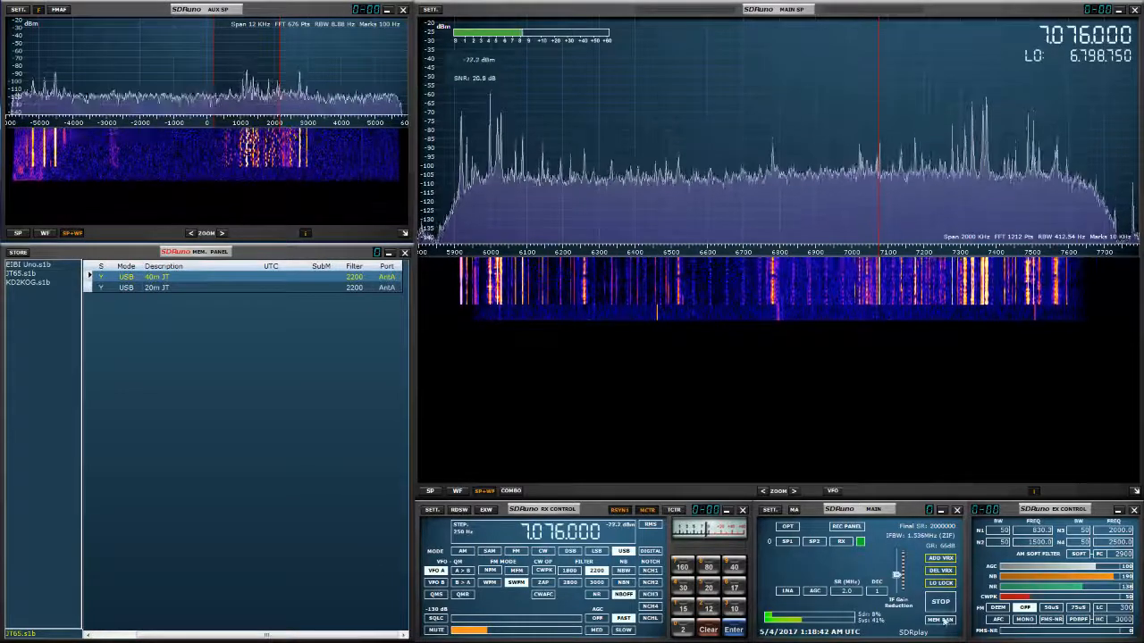
Keep USB as the 40m JT entry's mode, then recall the 20m JT entry at 14.076 MHz
left_click(940, 601)
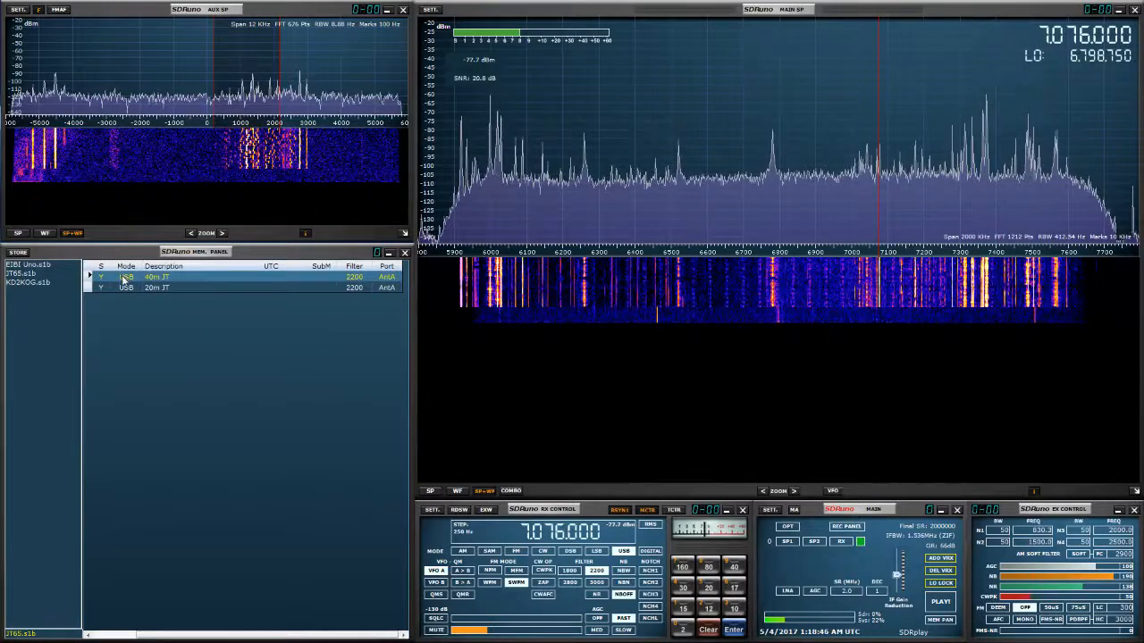
left_click(125, 275)
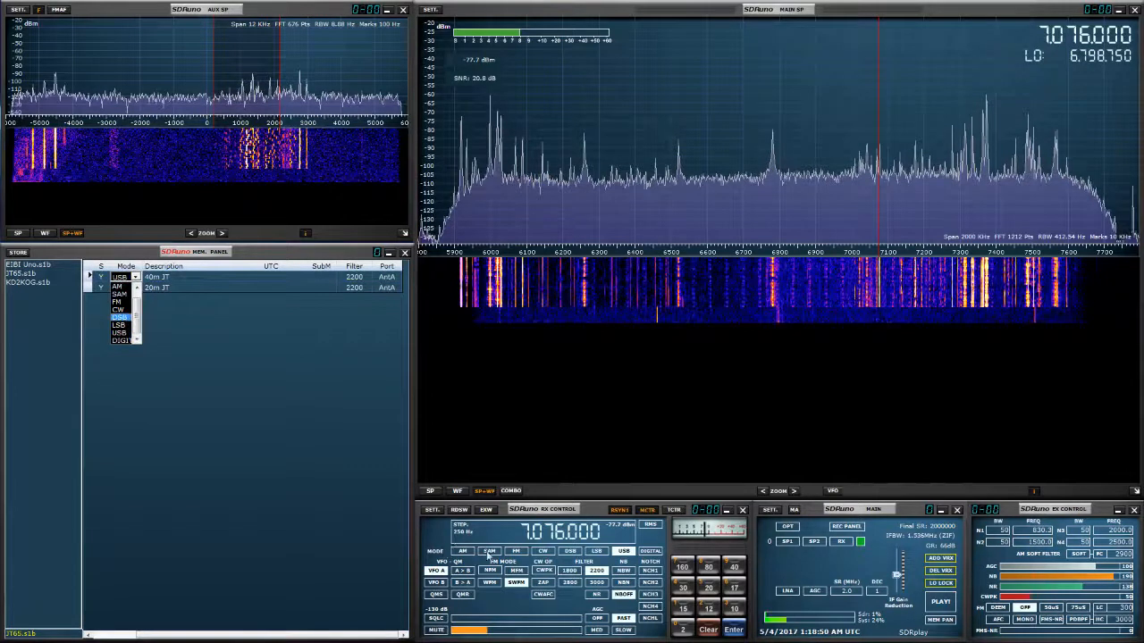
left_click(121, 316)
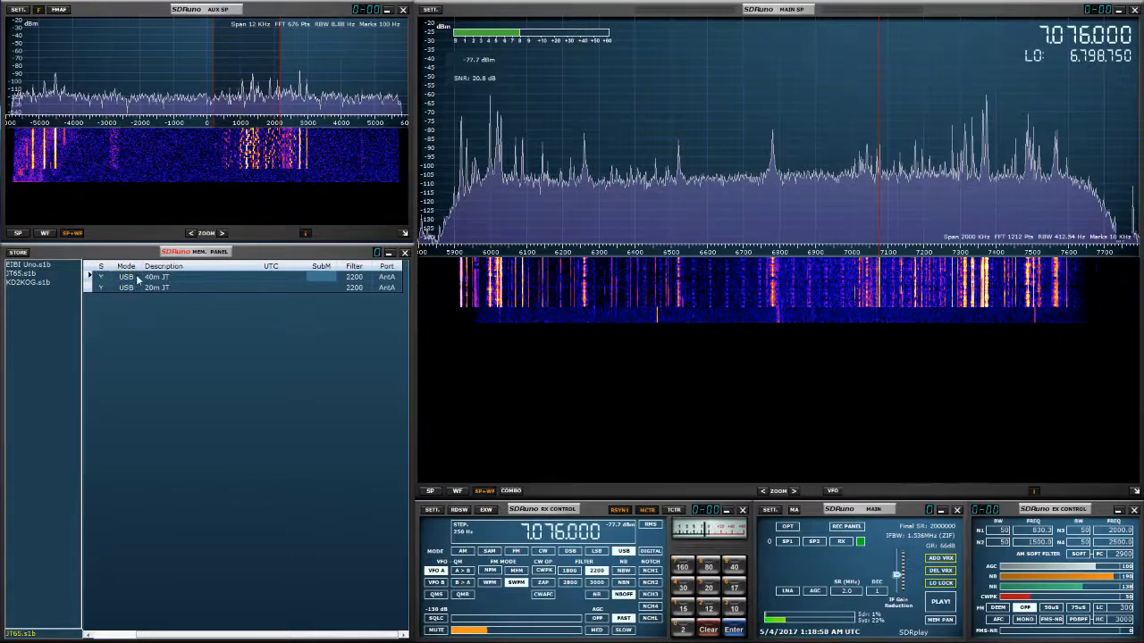
left_click(320, 275)
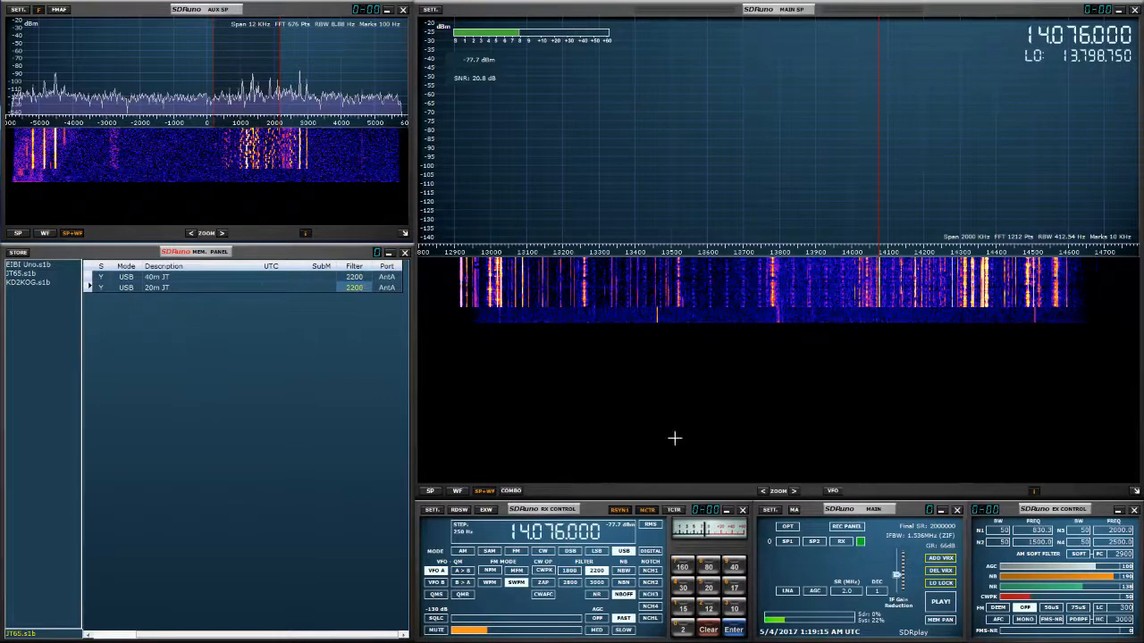
Tune to 18.102 MHz and store it as a USB entry labelled 17m JT
left_click(940, 600)
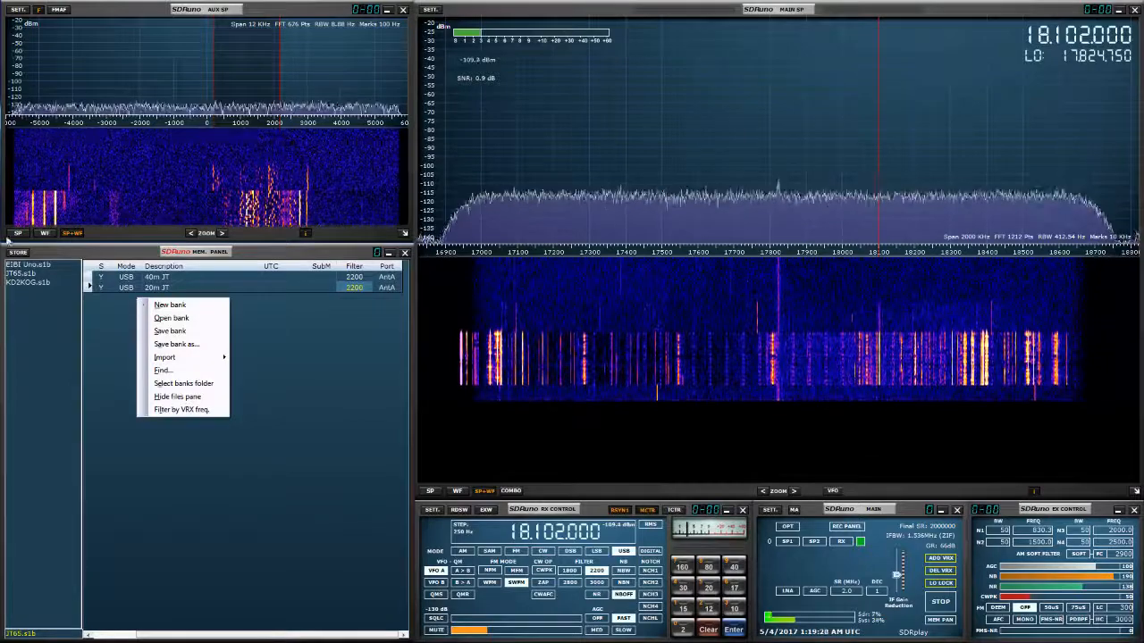
left_click(169, 304)
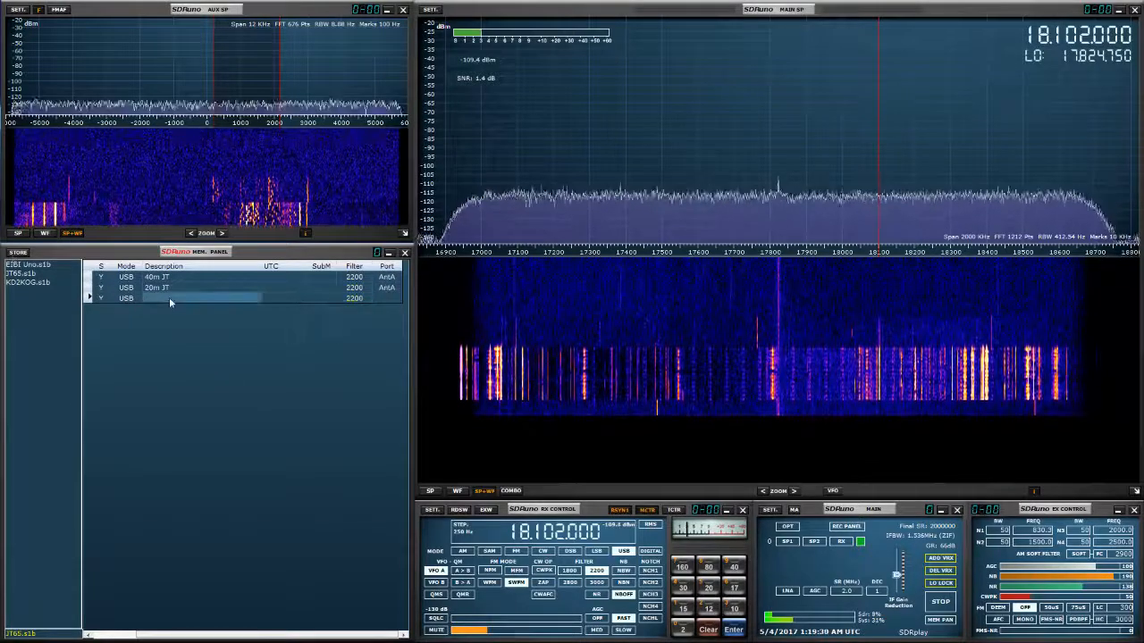
left_click(200, 297)
type("17m JT")
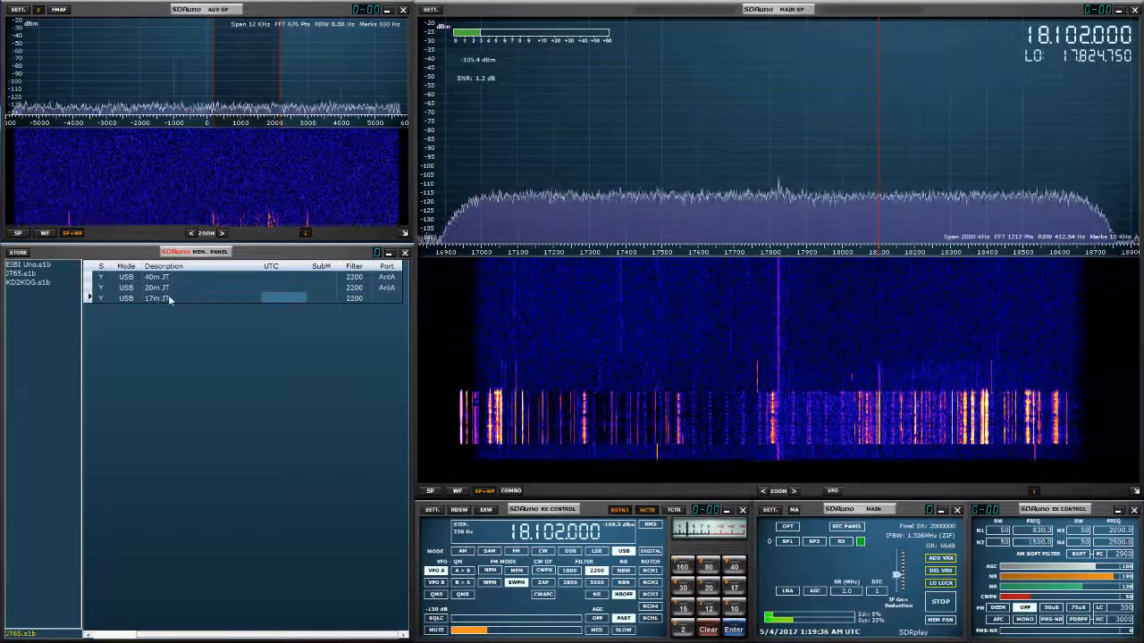
right_click(170, 300)
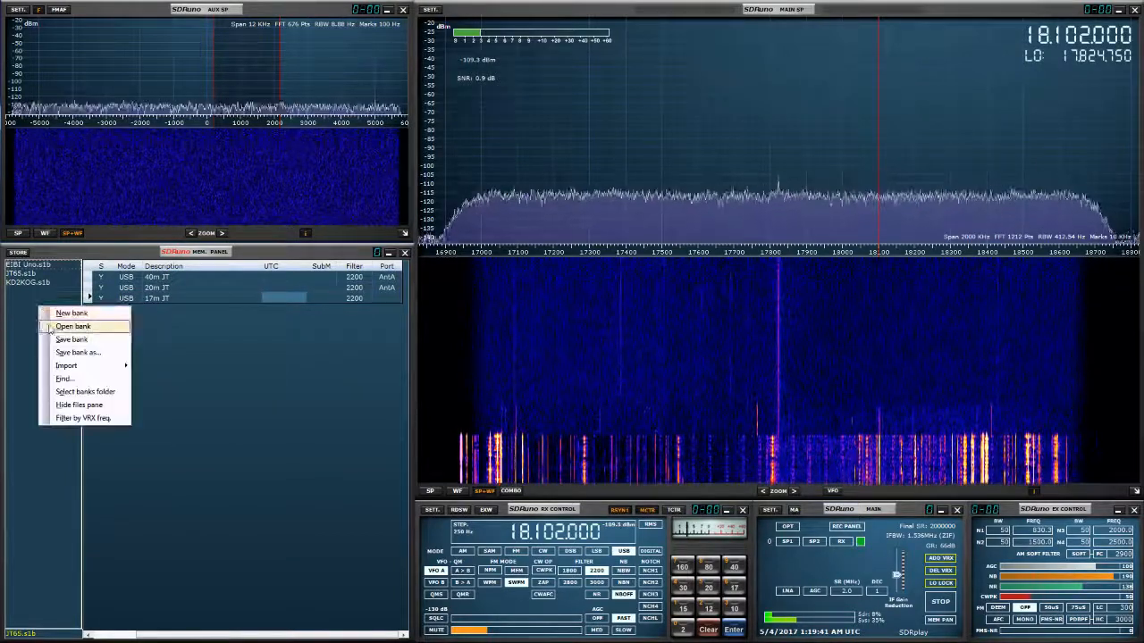
Start a new memory bank and save it as Misc
left_click(71, 313)
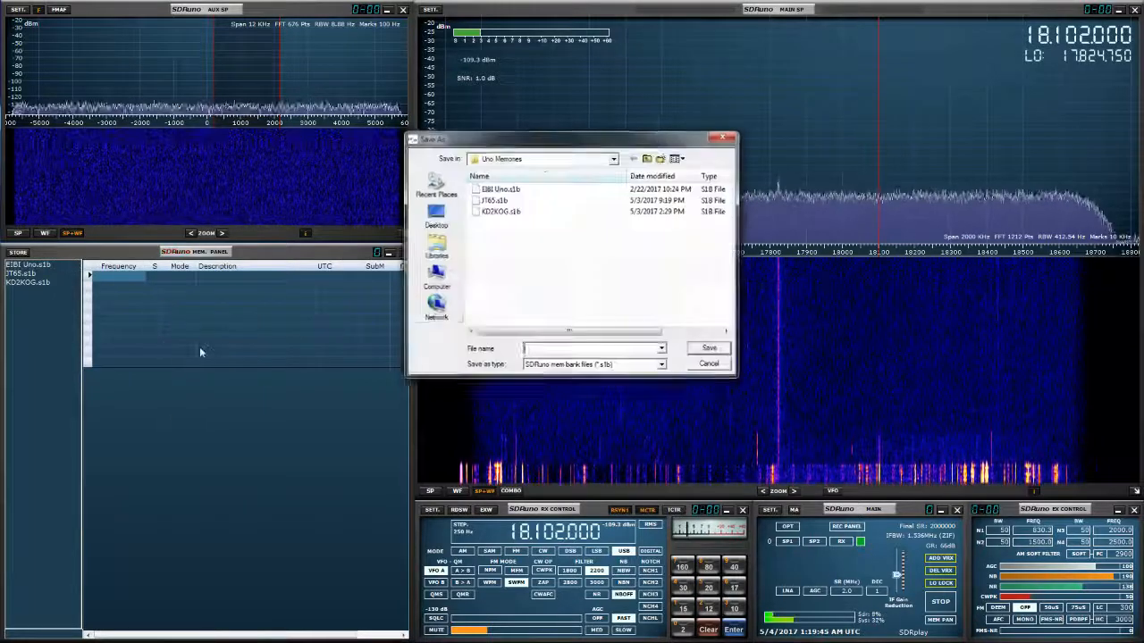
mouse_move(436, 311)
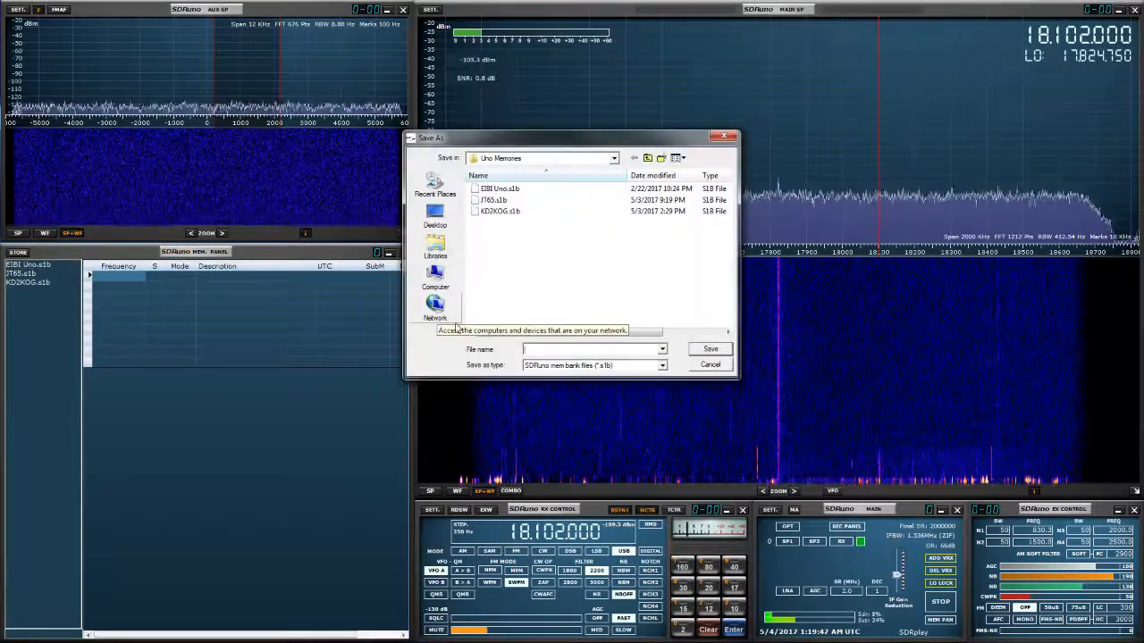
left_click(709, 349)
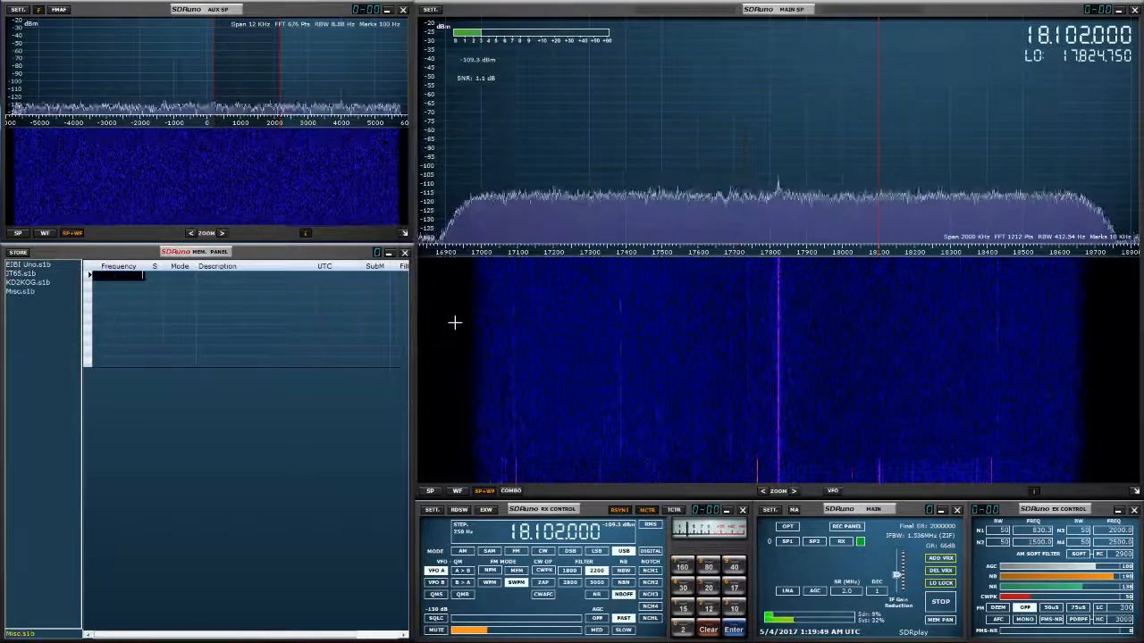
left_click(22, 289)
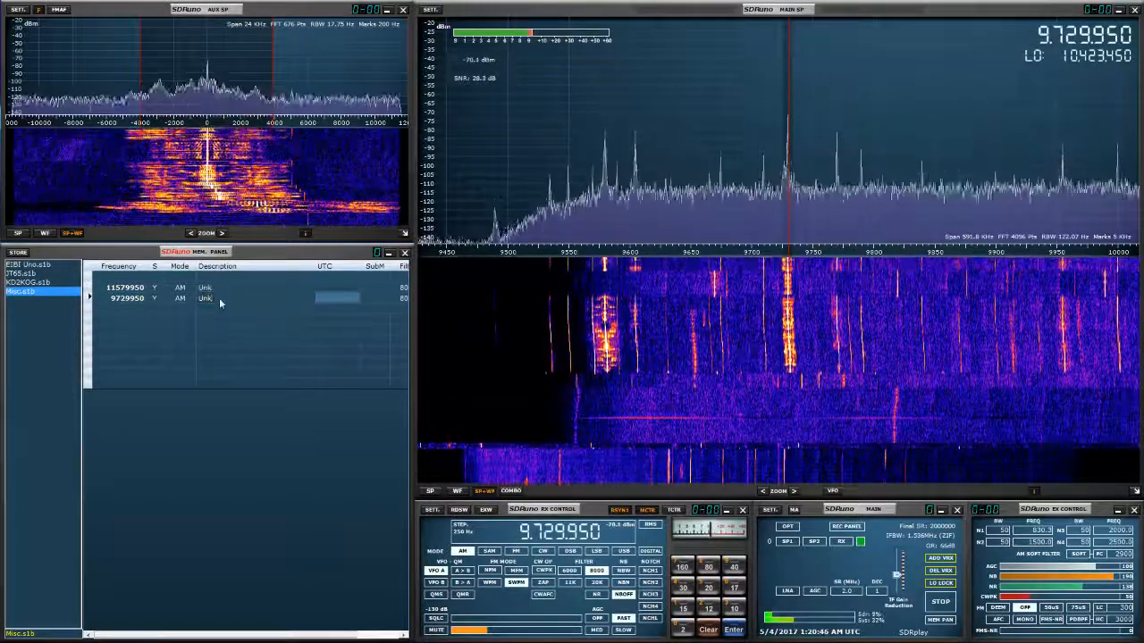
Add the 9.580 MHz AM station to the Misc bank and begin editing its description
right_click(218, 304)
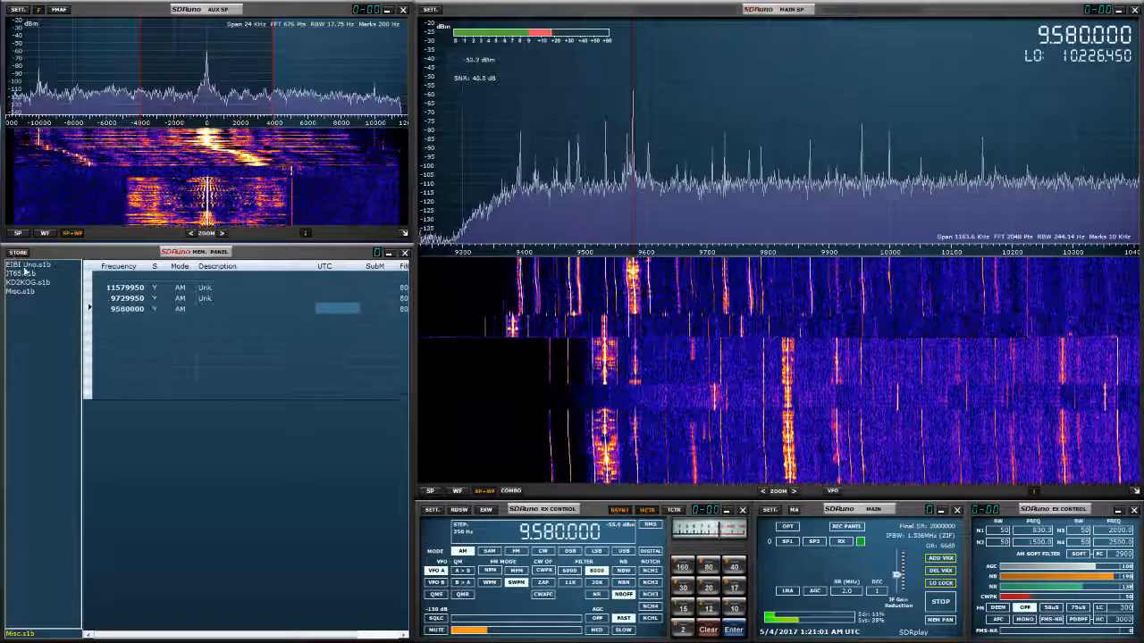
double_click(250, 307)
type("CRI")
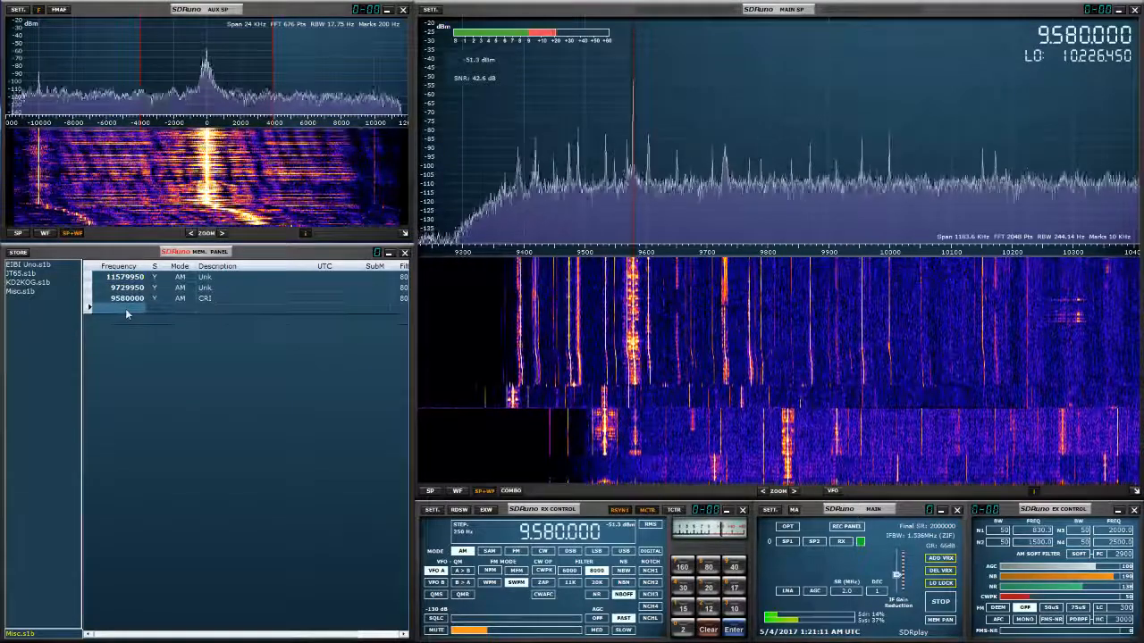
Save the Misc bank with the 9.580 MHz station labelled CRI
right_click(126, 297)
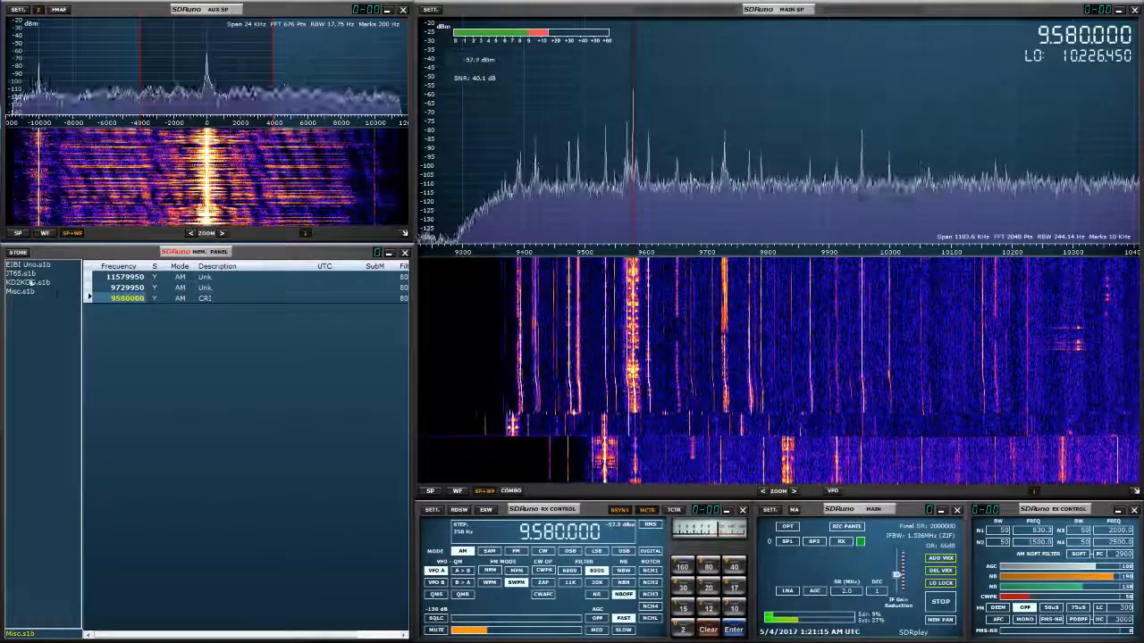
left_click(22, 274)
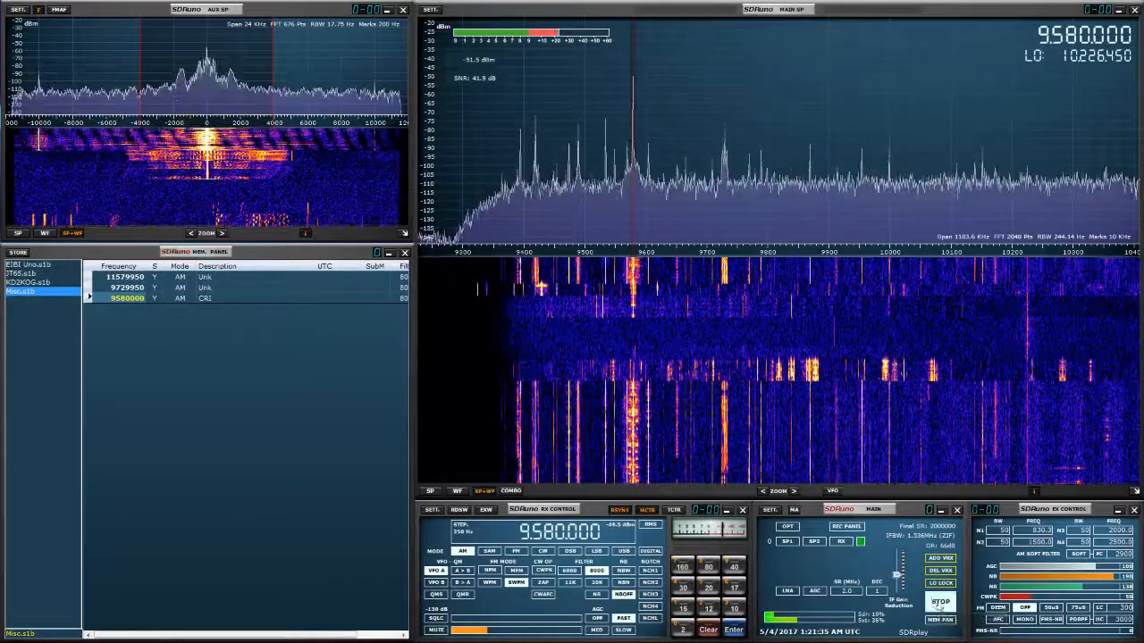
left_click(940, 601)
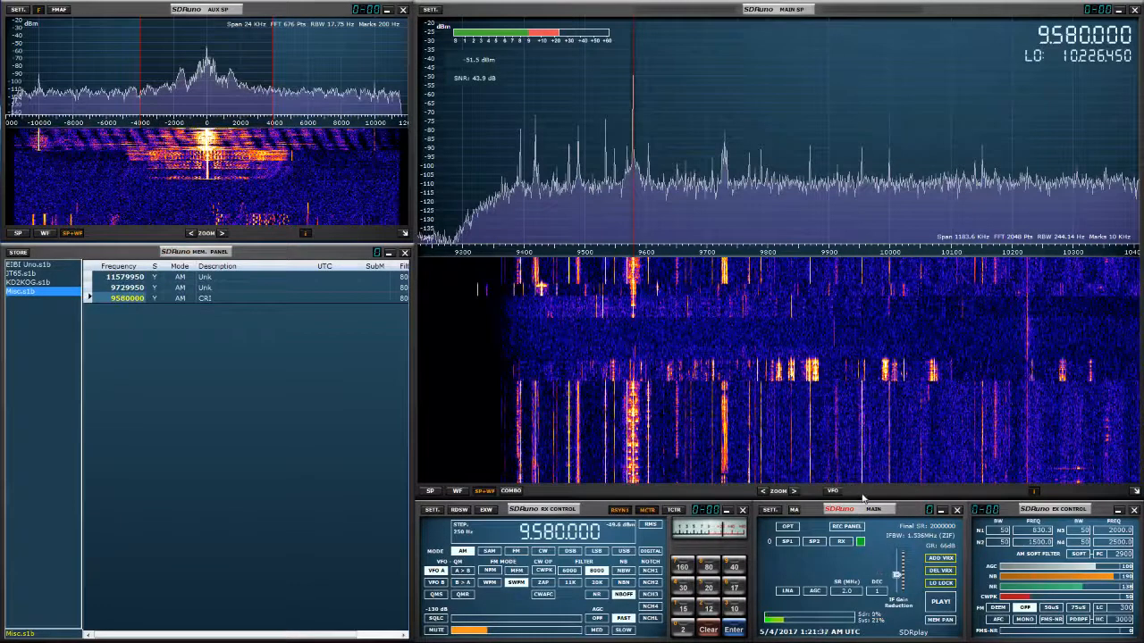